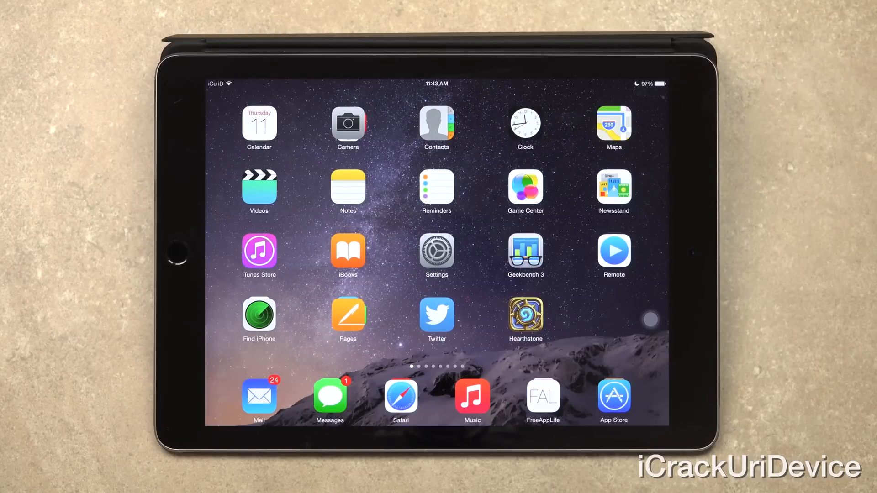
Launch Safari from the dock and scroll the YouTube channel's jailbreak video uploads
left_click(400, 399)
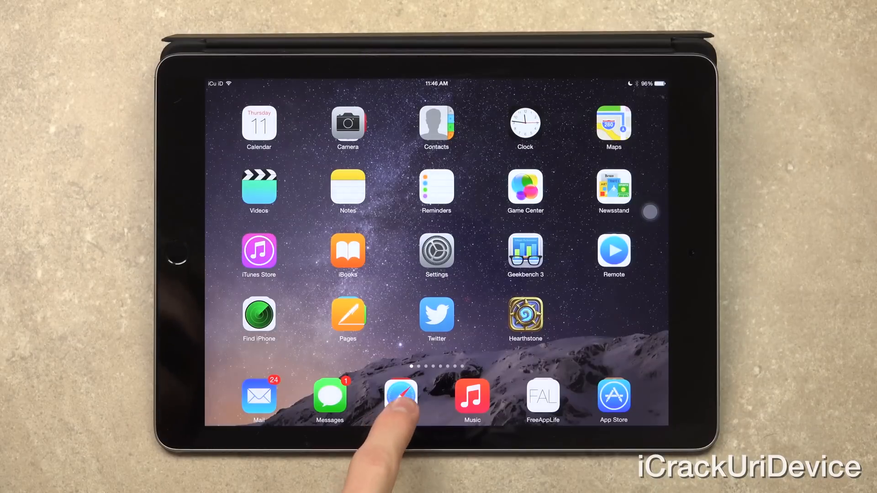
left_click(400, 398)
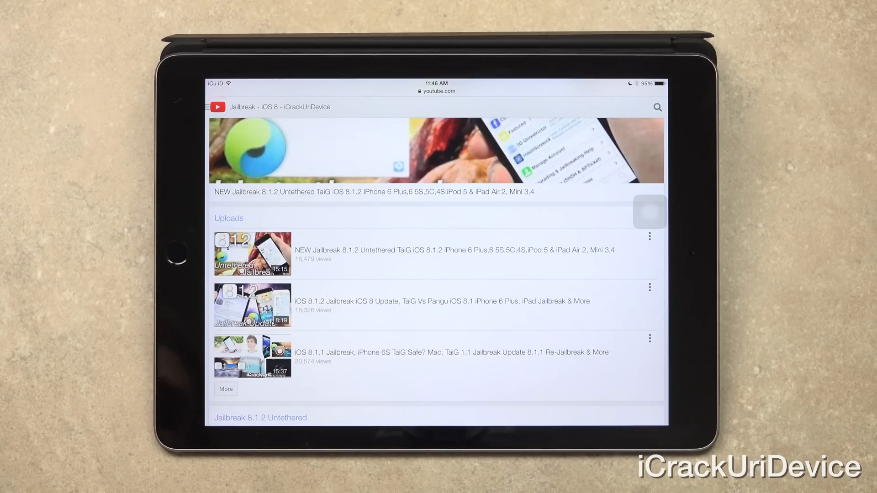
scroll("down", 3)
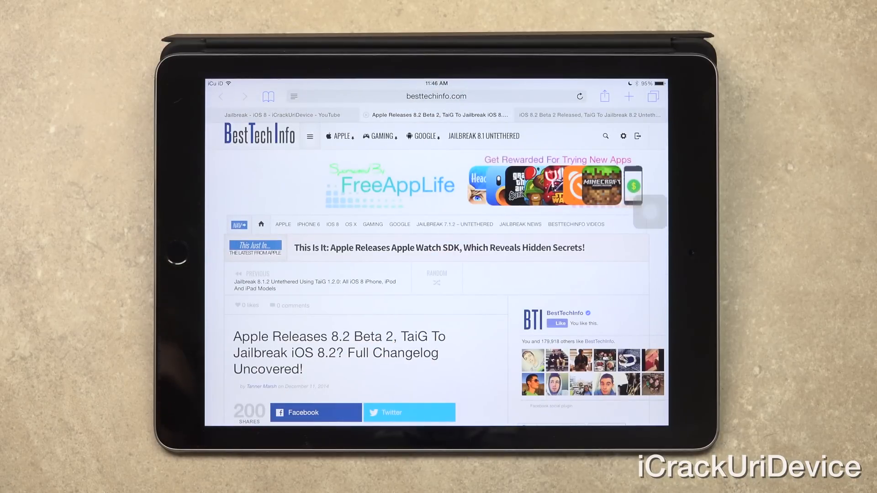
Scroll the BestTechInfo iOS 8.2 beta 2 article down to its embedded iOS 8.1.2 jailbreak video
scroll("down", 3)
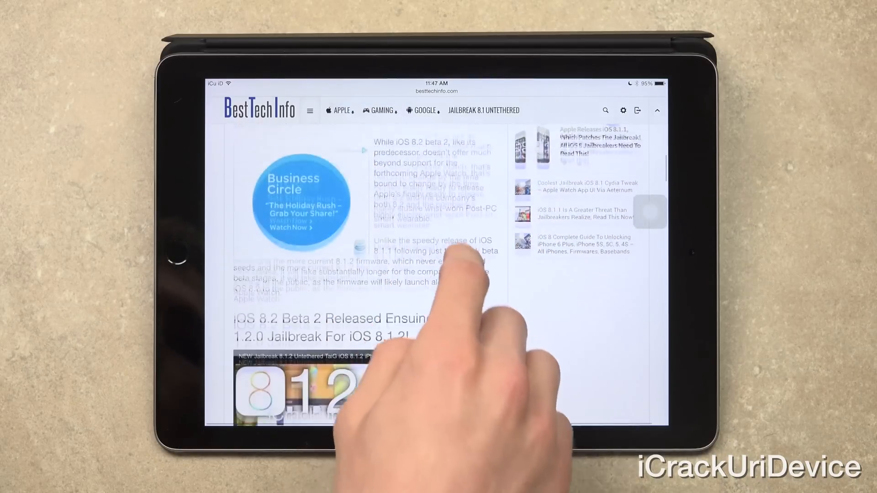
scroll("down", 3)
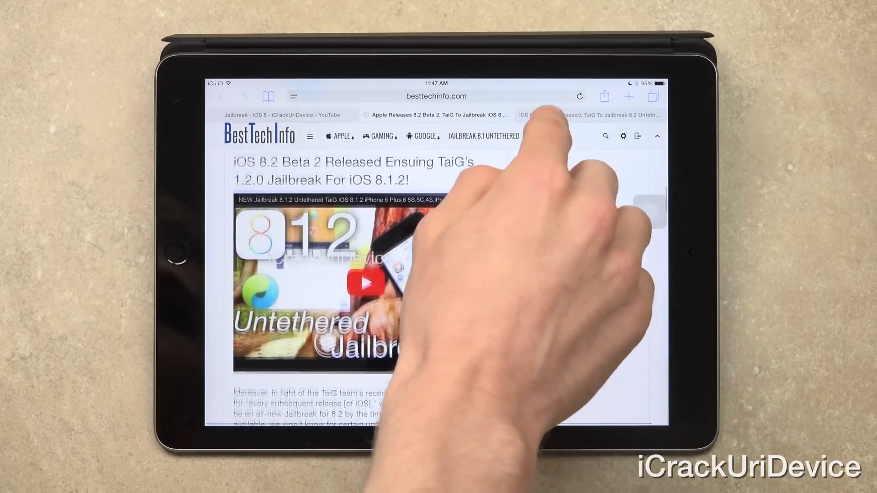
Switch to the Evasi0n iOS 8.2 beta 2 article and scroll into its introductory paragraphs
left_click(587, 116)
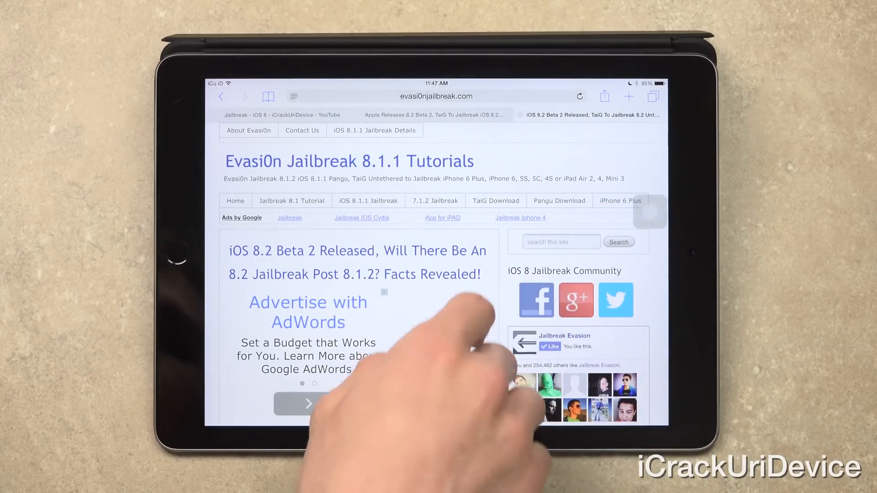
scroll("down", 3)
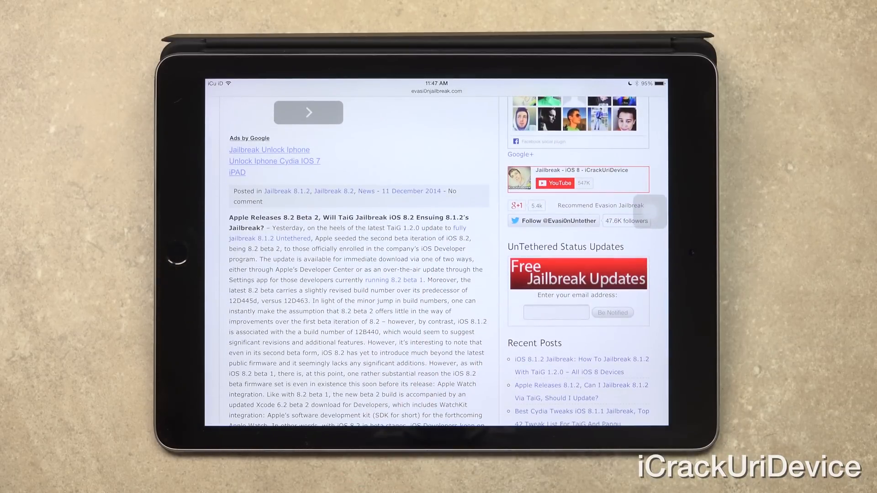
scroll("down", 3)
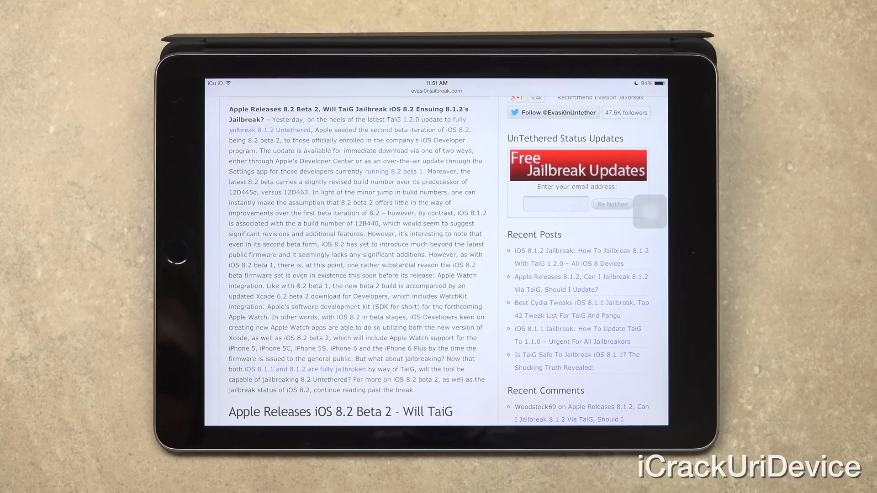
Scroll the Evasi0n article to its list of compatible iPhone and iPad models
scroll("down", 3)
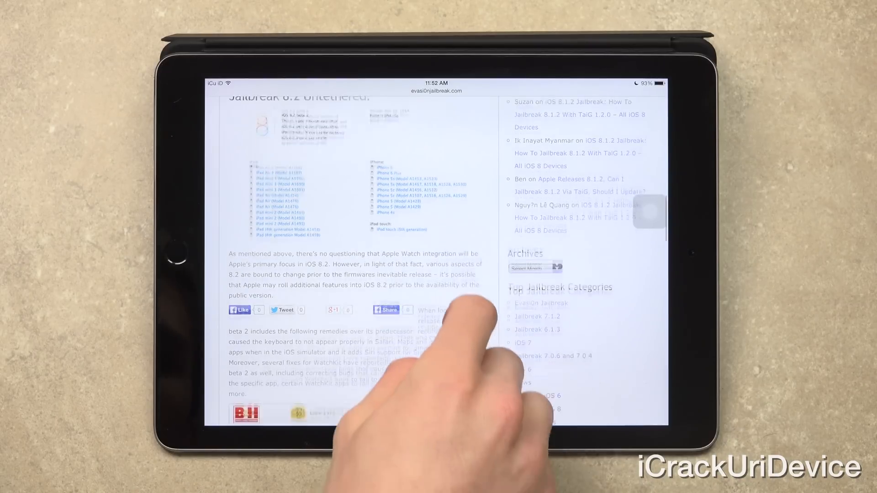
Scroll to the article's closing paragraphs on iOS 8.2 jailbreak prospects
scroll("down", 3)
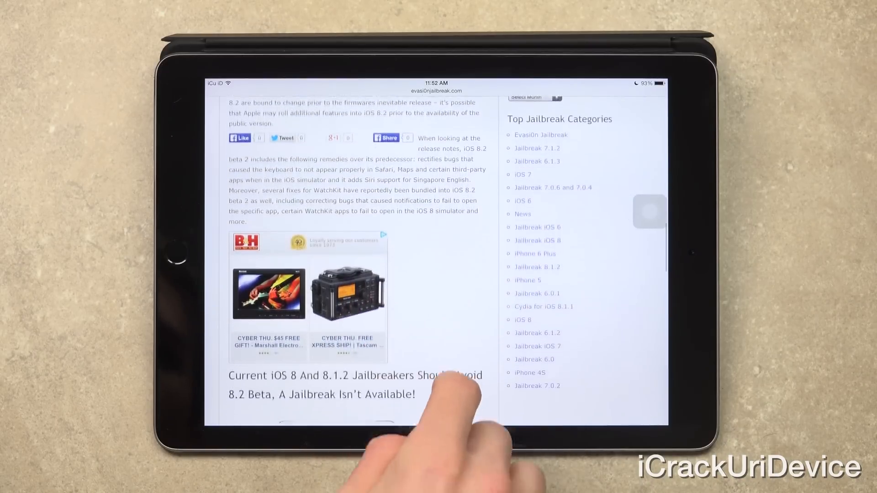
scroll("down", 3)
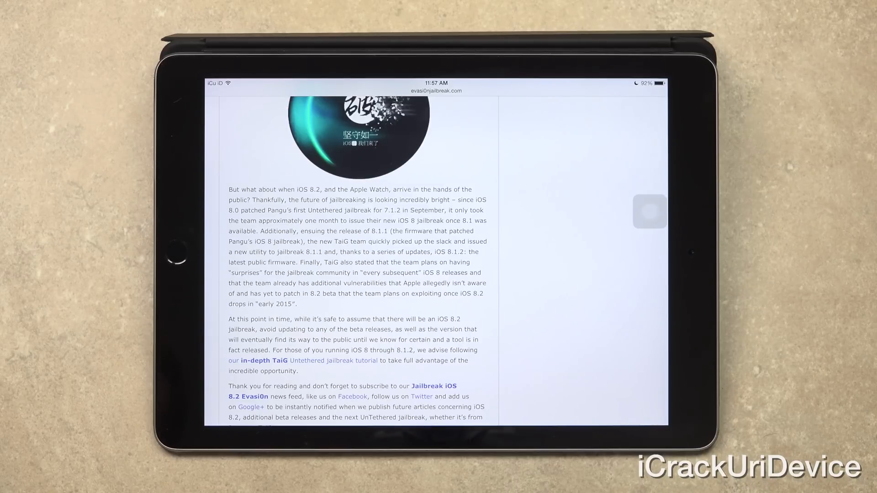
Leave Safari via the Home button, moving to the iPhone home screen
key("home")
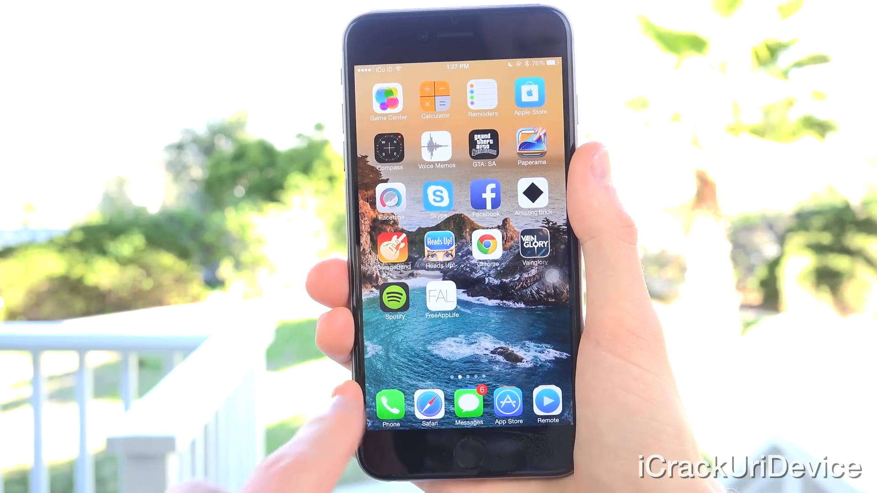
Launch FreeAppLife and confirm installing its GlobalSign-signed profile
left_click(441, 298)
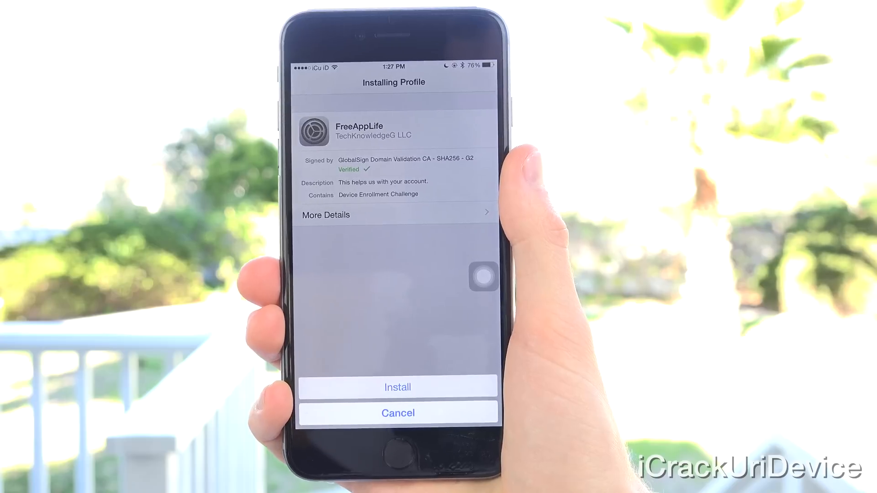
left_click(398, 387)
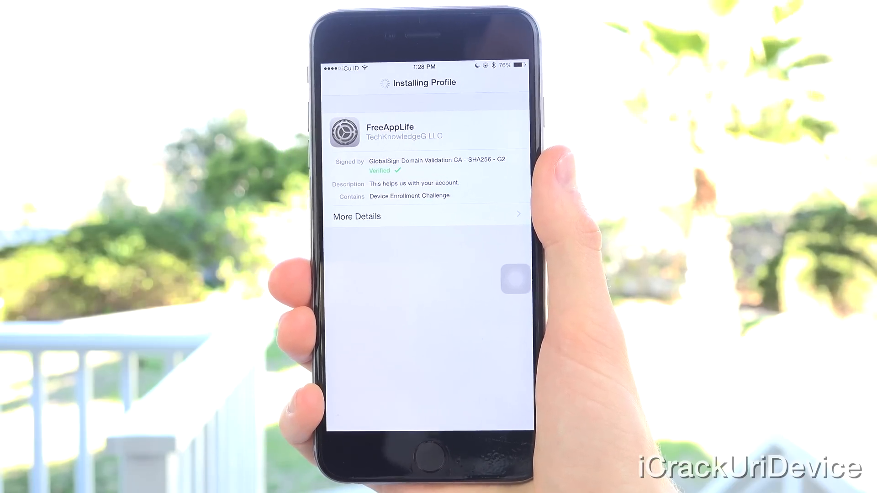